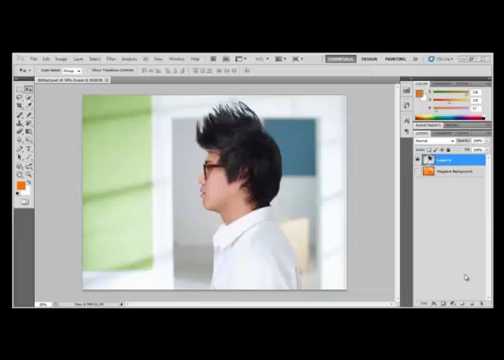
pyautogui.moveTo(162, 205)
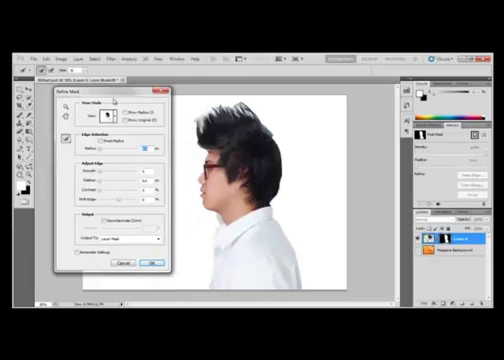
# - Open the Refine Mask View mode list to compare preview options for the man's mask edge
pyautogui.click(110, 103)
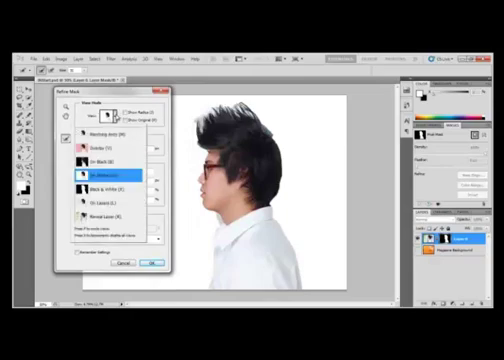